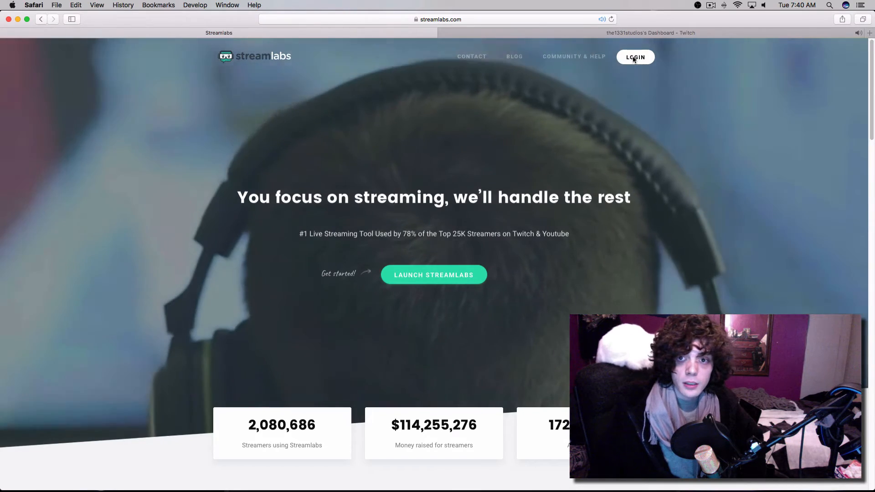
# Log into Streamlabs with Connect with Twitch to open its dashboard.
pyautogui.click(634, 57)
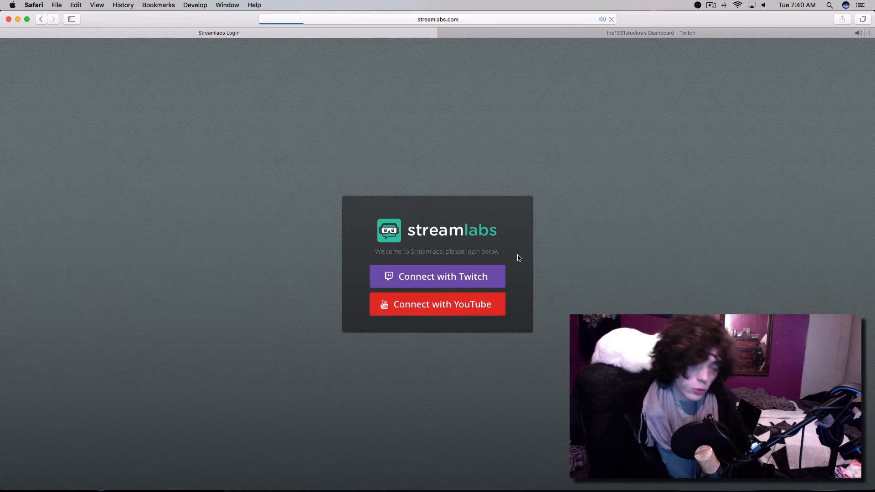
pyautogui.click(437, 276)
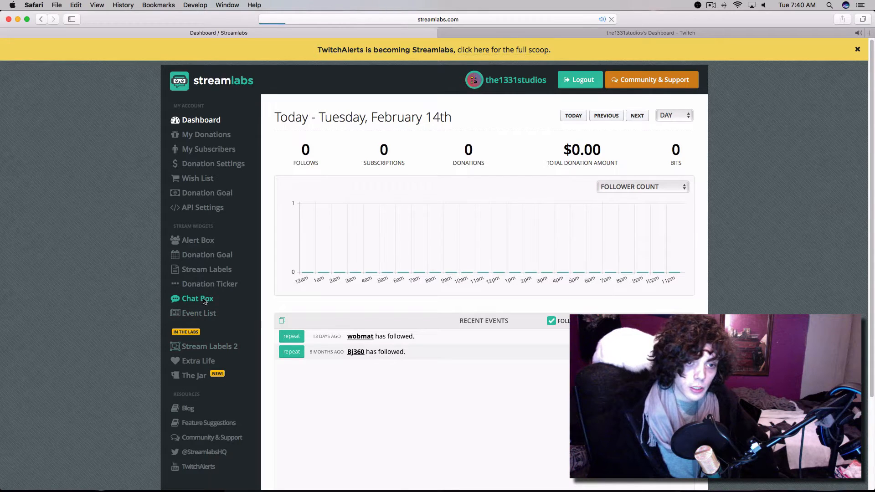
pyautogui.click(198, 298)
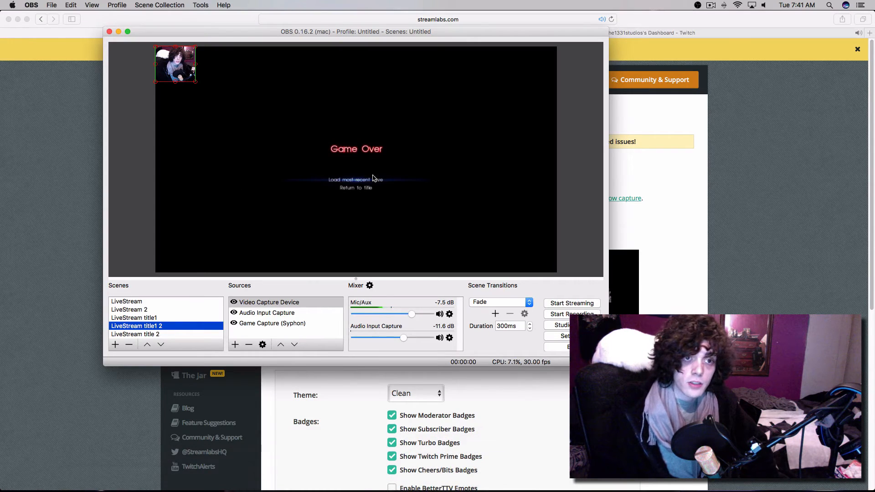
pyautogui.moveTo(434, 168)
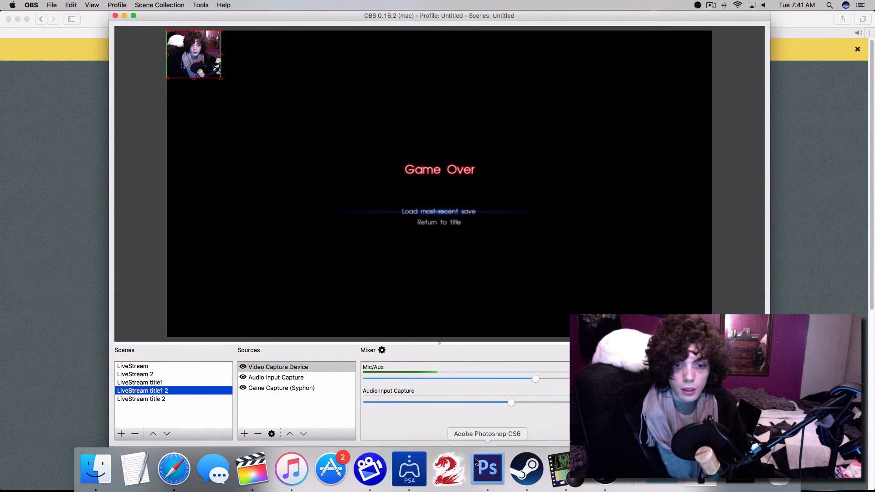
# Select the Game Capture (Syphon) source in the LiveStream title1 2 scene.
pyautogui.click(409, 469)
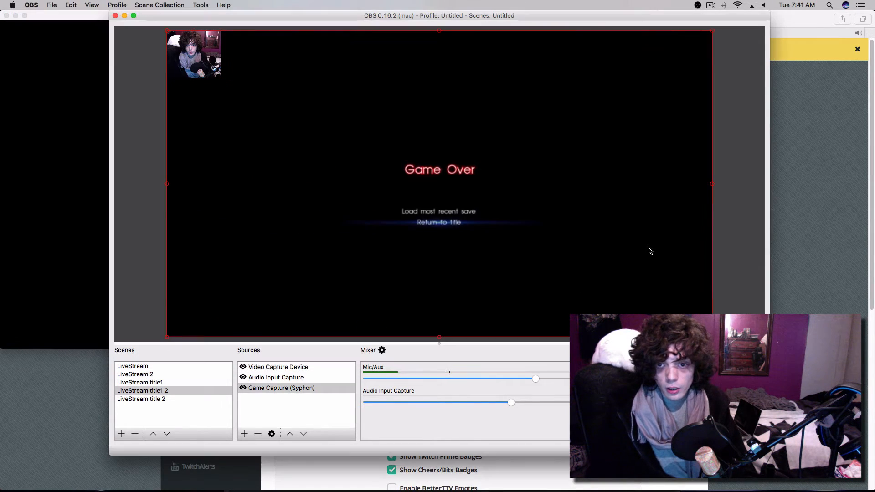
pyautogui.moveTo(363, 294)
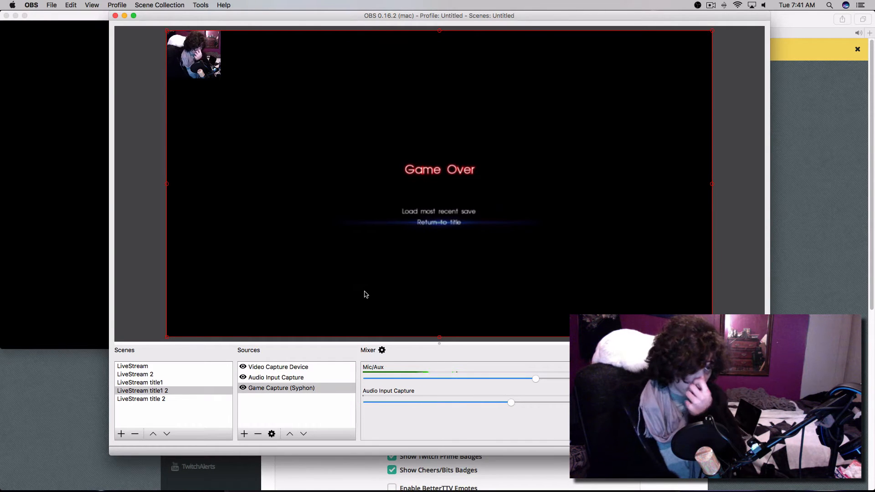
pyautogui.moveTo(231, 437)
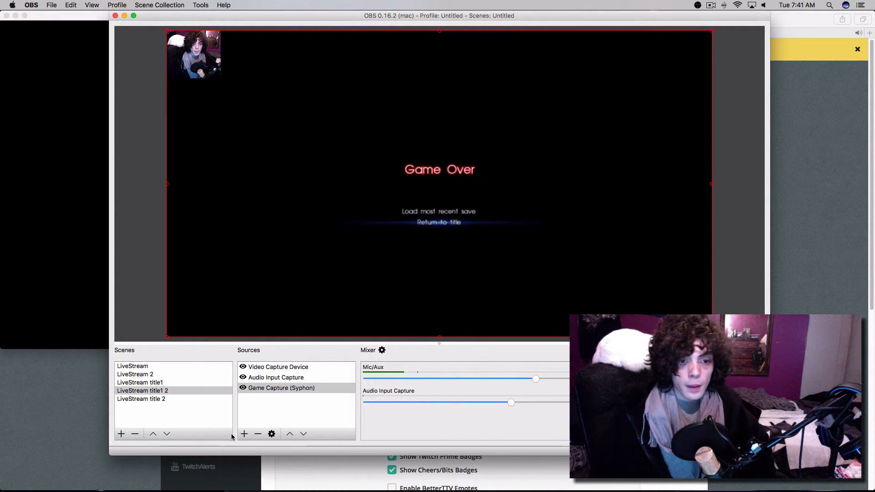
pyautogui.moveTo(752, 132)
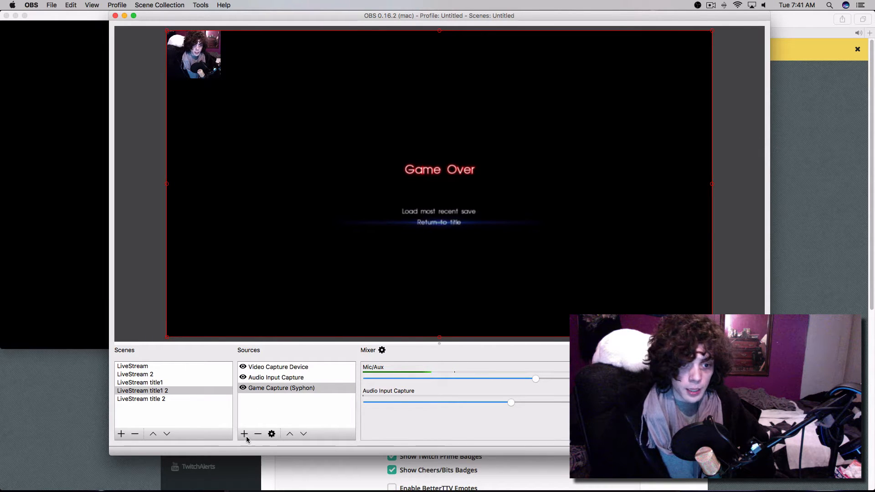
pyautogui.moveTo(490, 449)
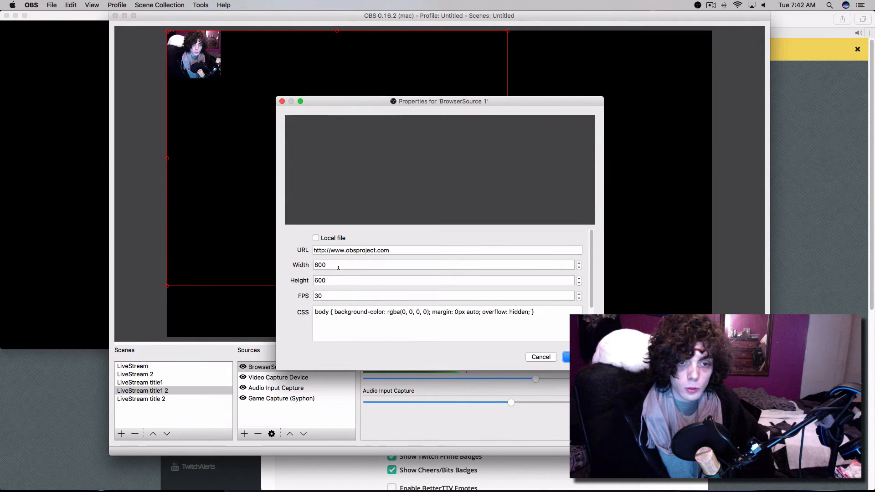
# Add a browser source with default settings, then switch to the LiveStream title1 scene.
pyautogui.click(566, 356)
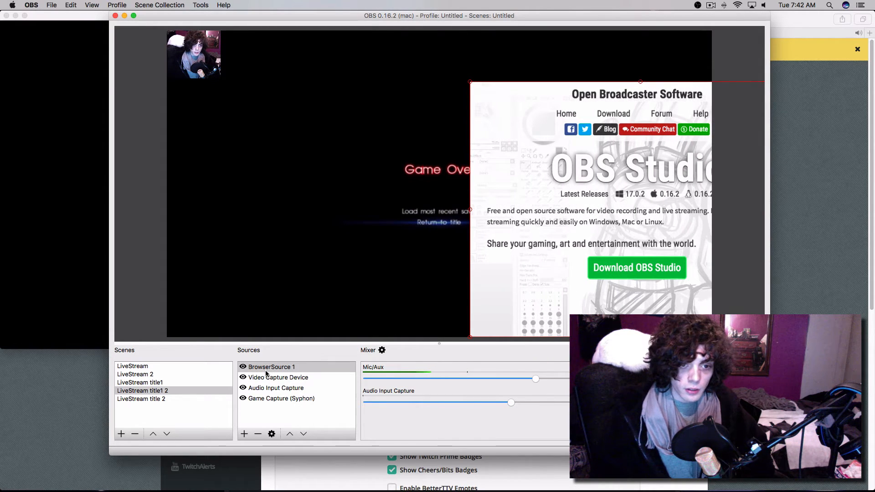
pyautogui.doubleClick(271, 367)
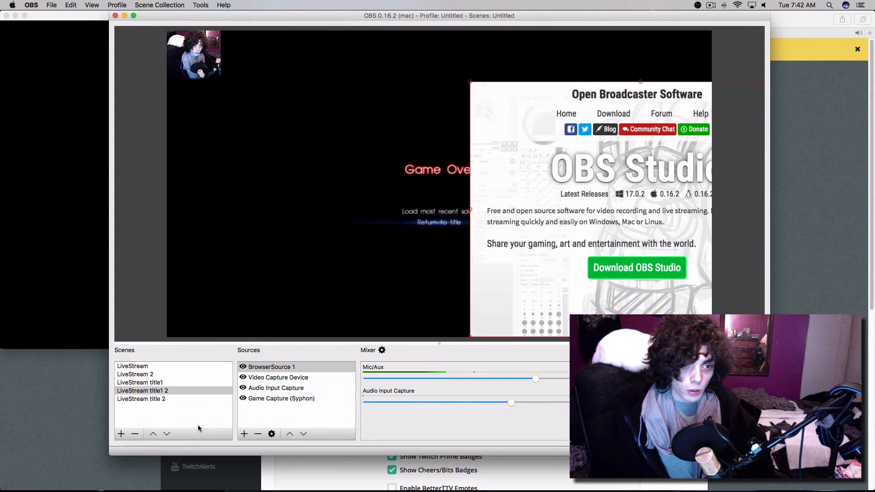
pyautogui.click(142, 390)
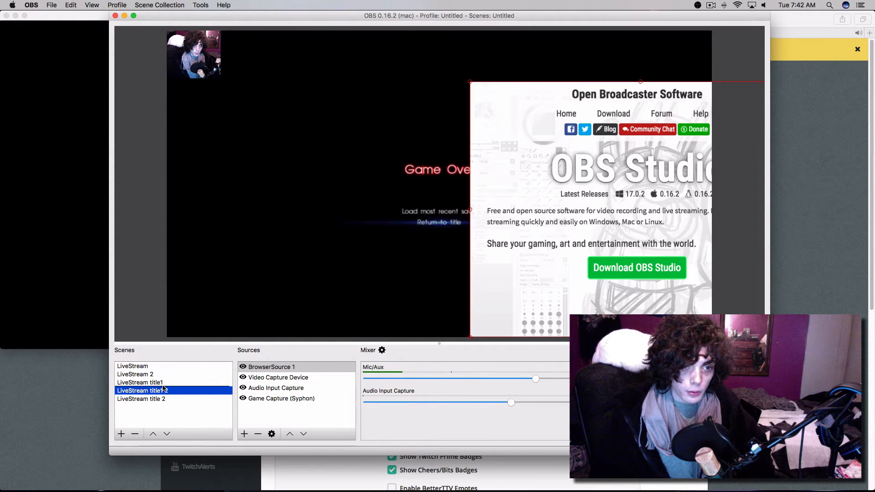
pyautogui.click(139, 383)
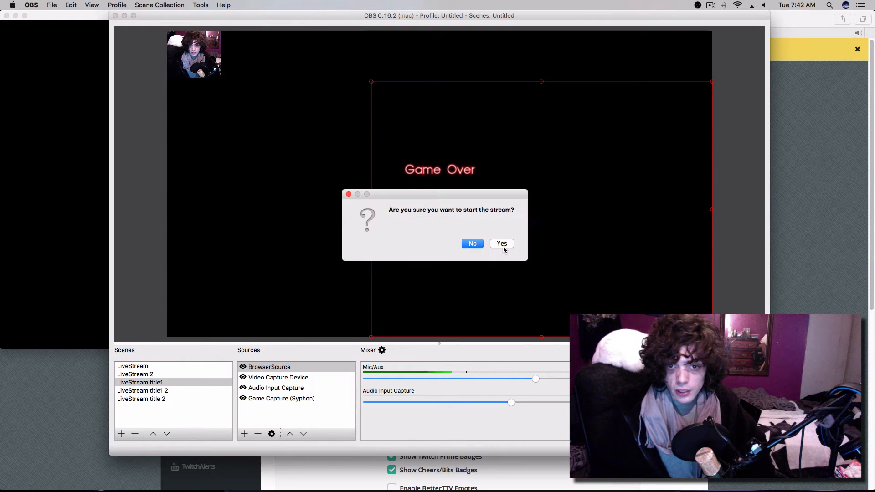
# Confirm Yes to start streaming the LiveStream title1 scene.
pyautogui.click(500, 244)
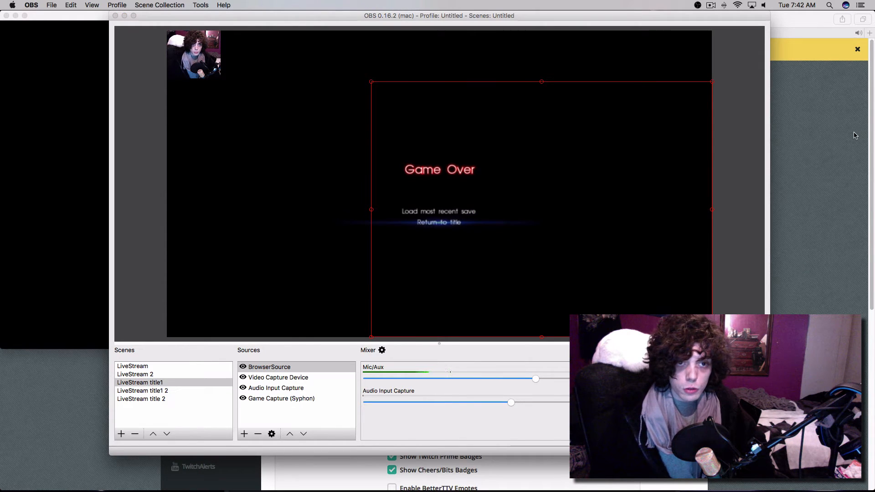
pyautogui.moveTo(819, 216)
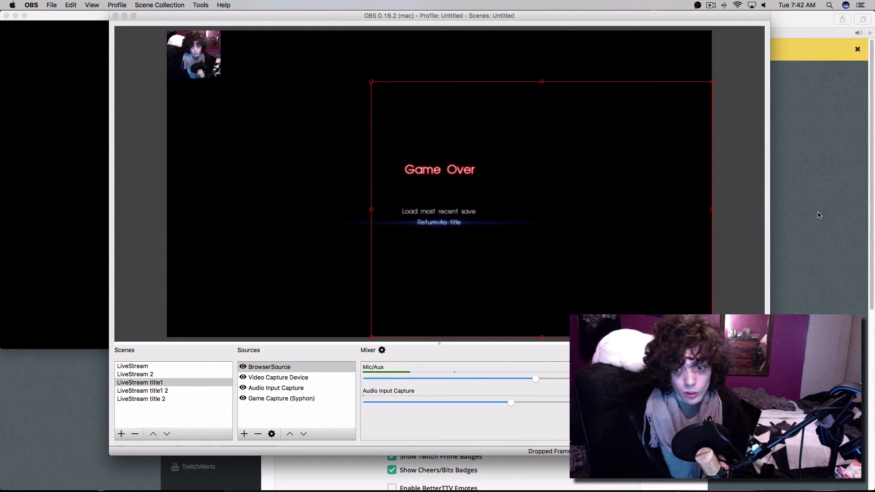
pyautogui.moveTo(822, 311)
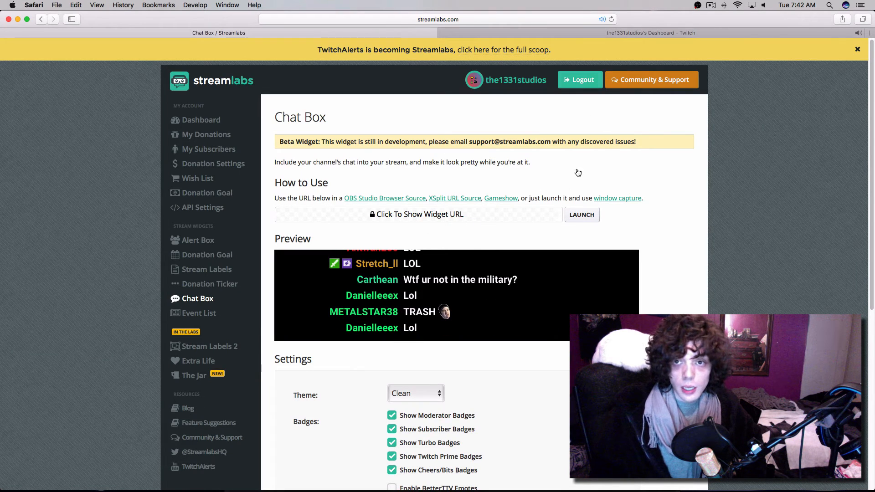
# Post test messages 'a' and 'ddf' in the Twitch dashboard chat.
pyautogui.click(650, 32)
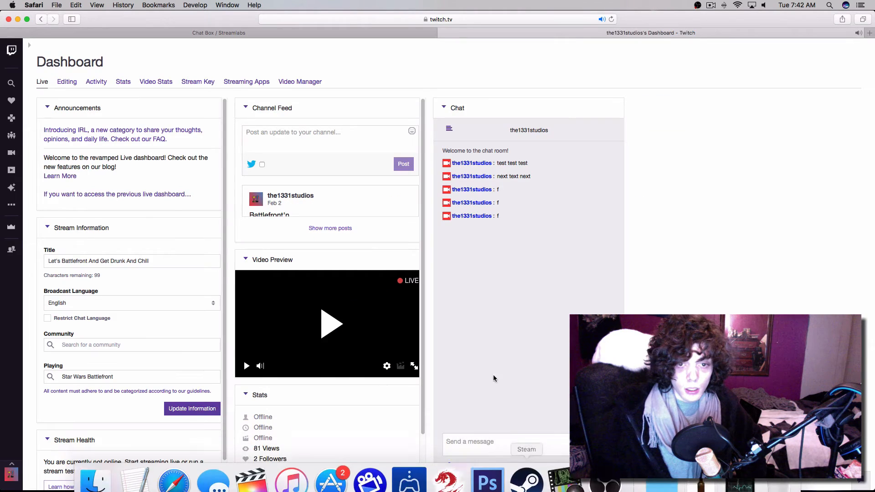
pyautogui.click(332, 324)
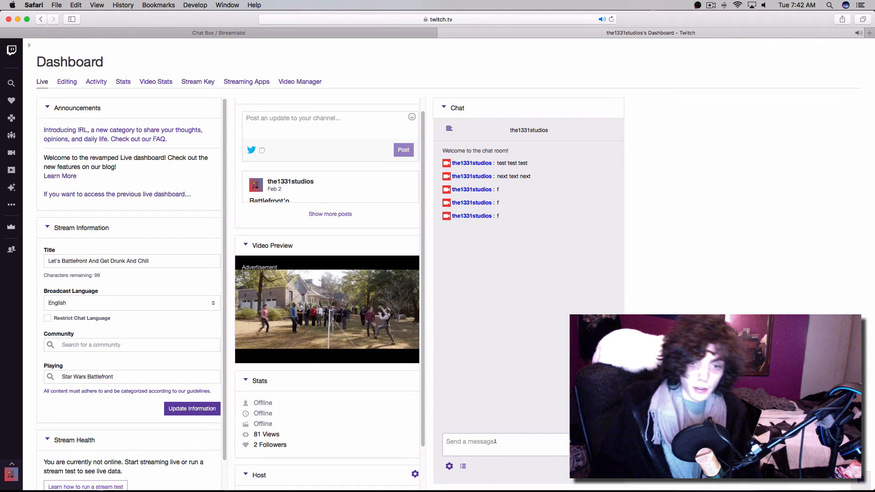
pyautogui.write('a')
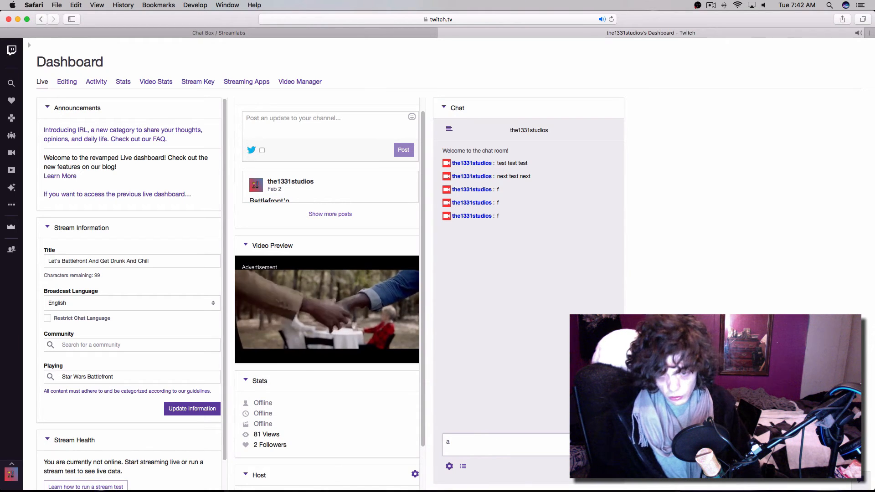
pyautogui.press('Return')
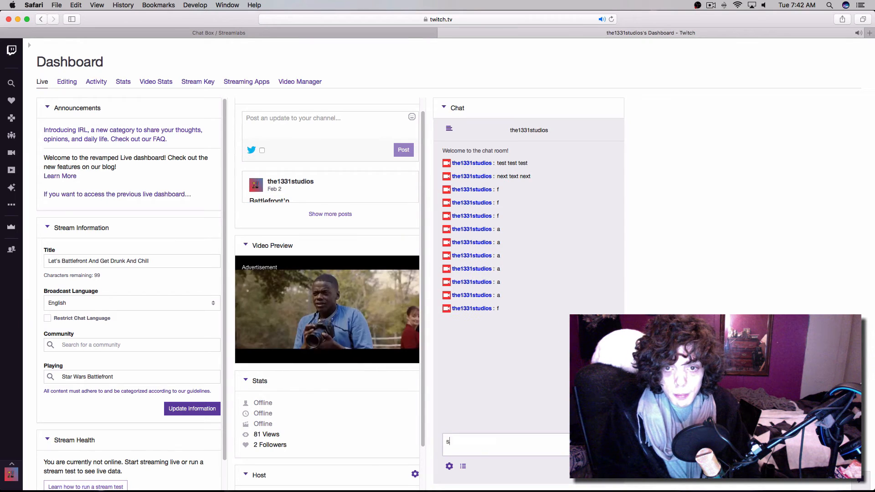
pyautogui.write('ddf')
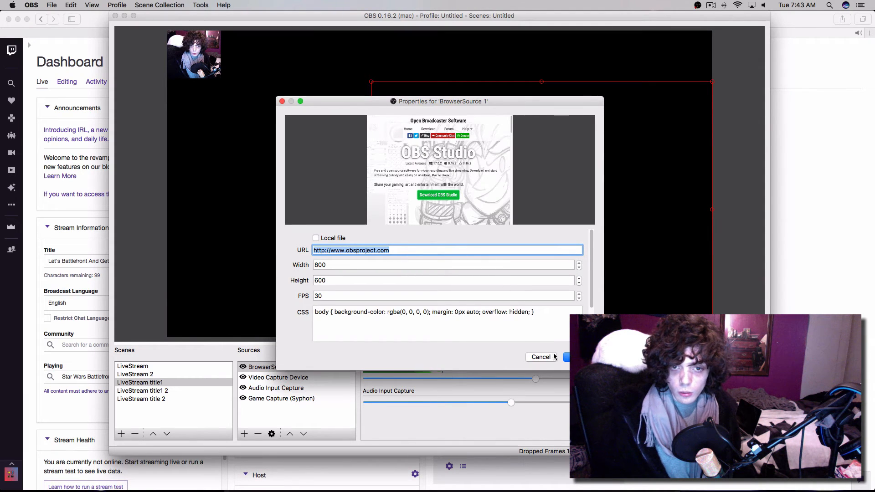
# Apply the browser source properties so the Streamlabs chat box shows over the game.
pyautogui.click(567, 357)
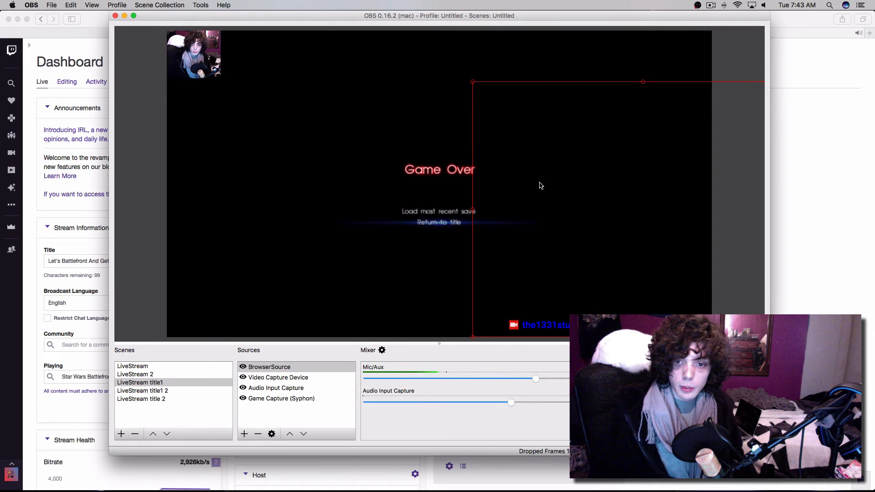
pyautogui.moveTo(838, 306)
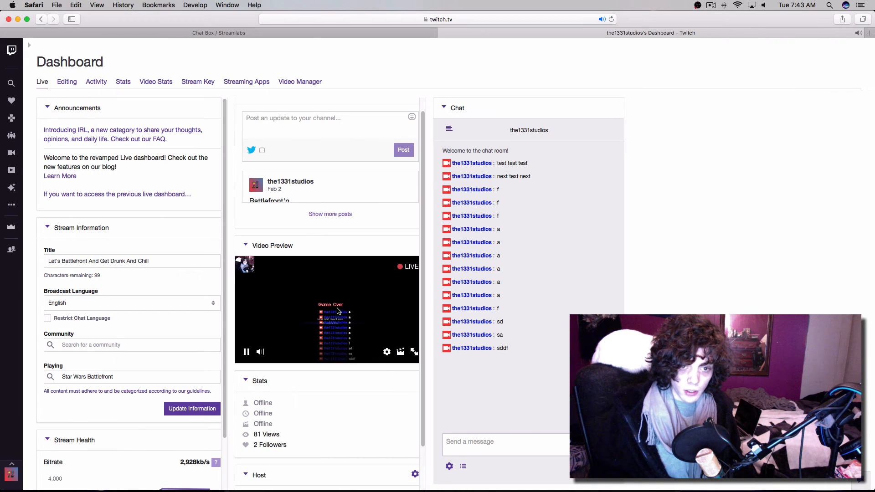
pyautogui.moveTo(343, 306)
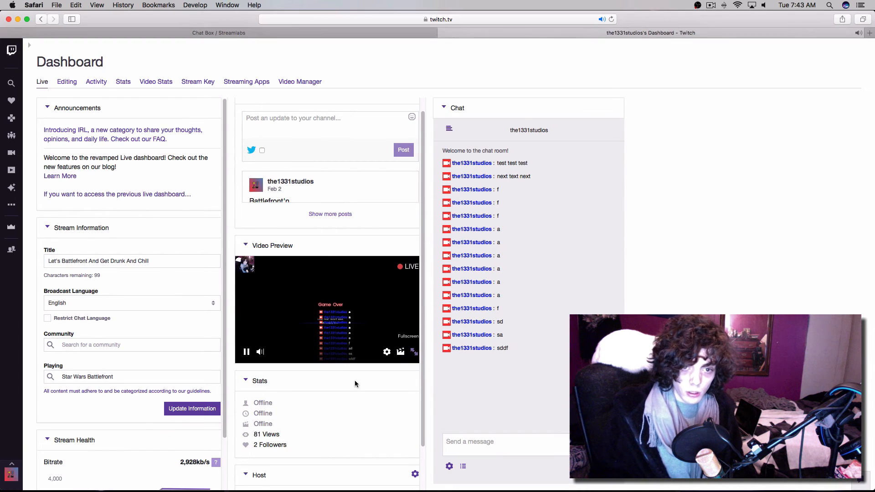
pyautogui.click(408, 336)
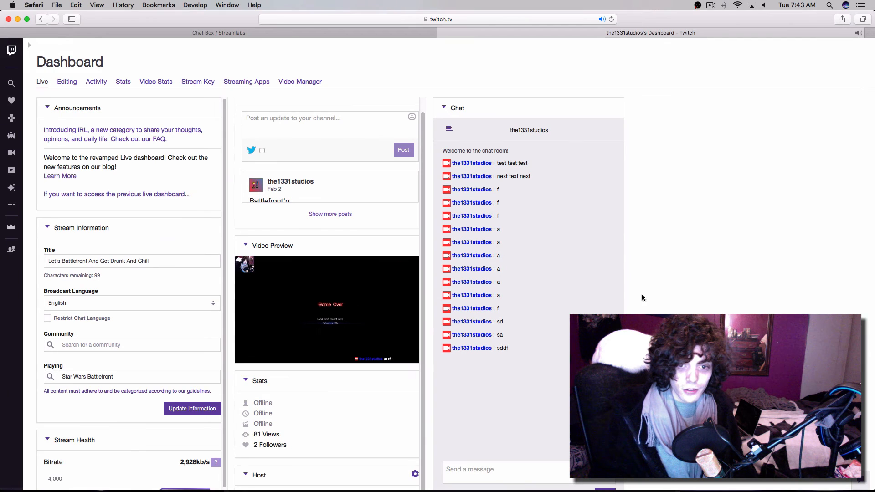
pyautogui.moveTo(429, 386)
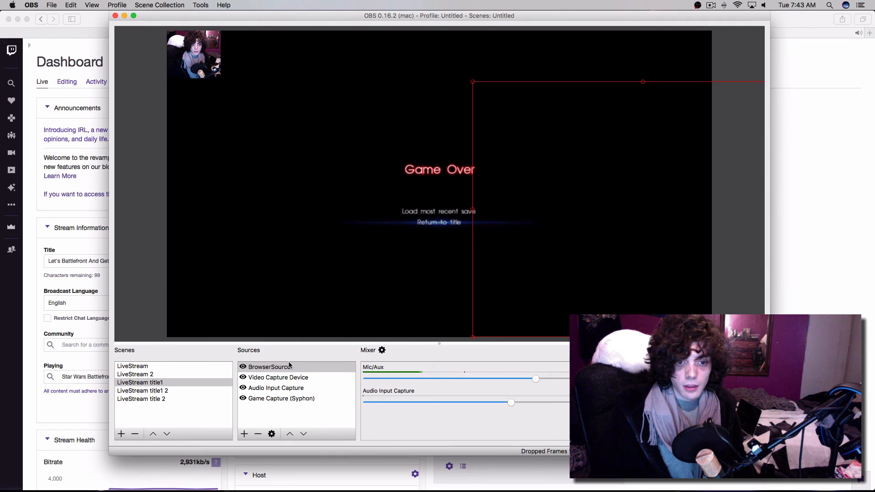
pyautogui.moveTo(320, 286)
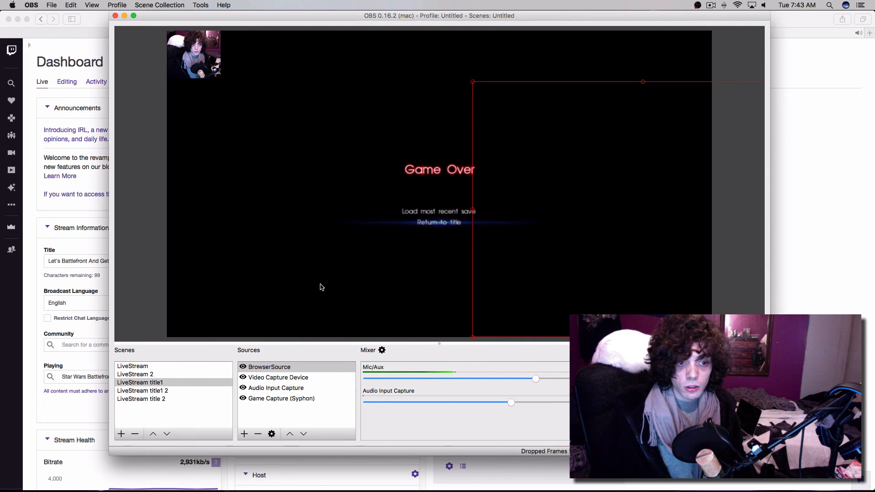
pyautogui.moveTo(438, 345)
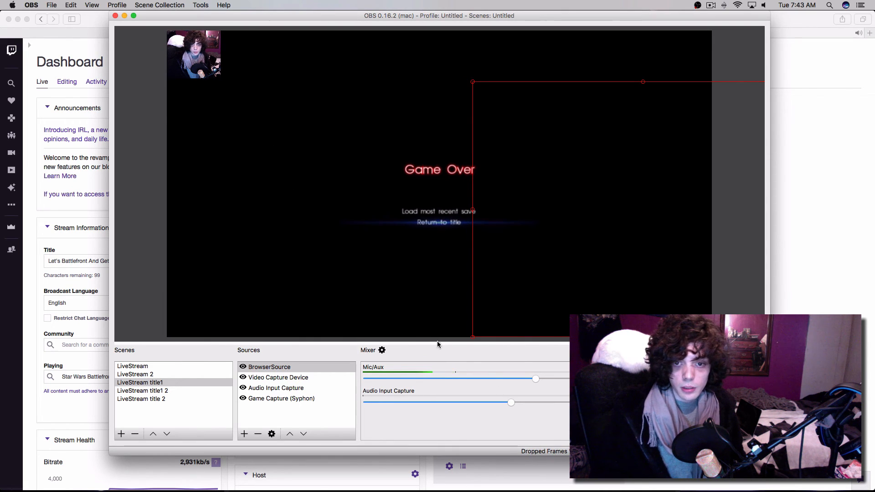
pyautogui.moveTo(787, 225)
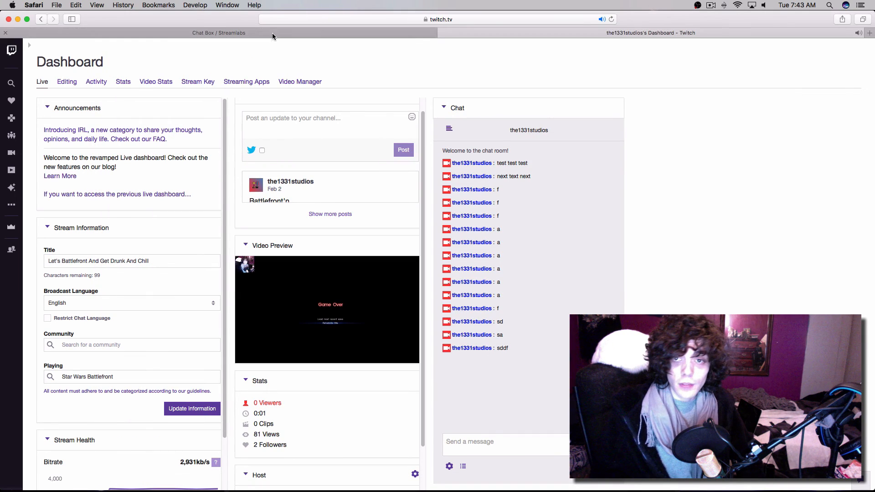
# Switch between the Twitch Dashboard and Streamlabs tabs, ending on the Chat Box page.
pyautogui.click(219, 33)
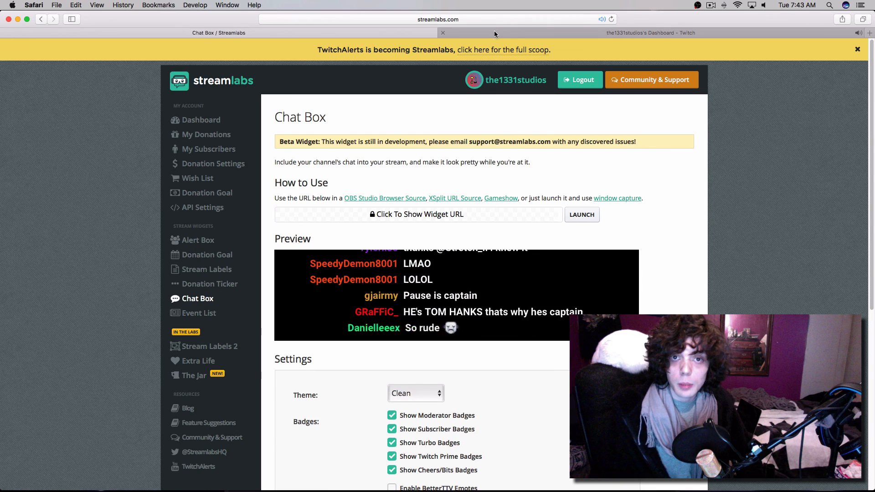
pyautogui.click(650, 32)
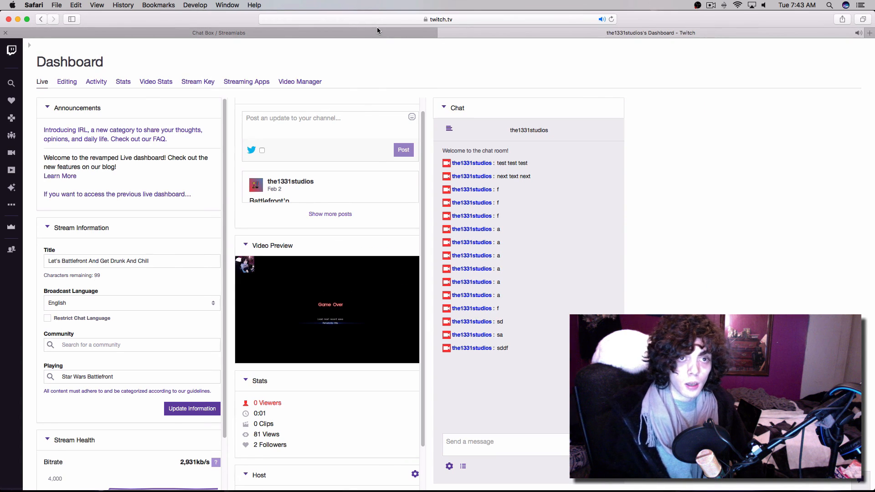
pyautogui.click(219, 32)
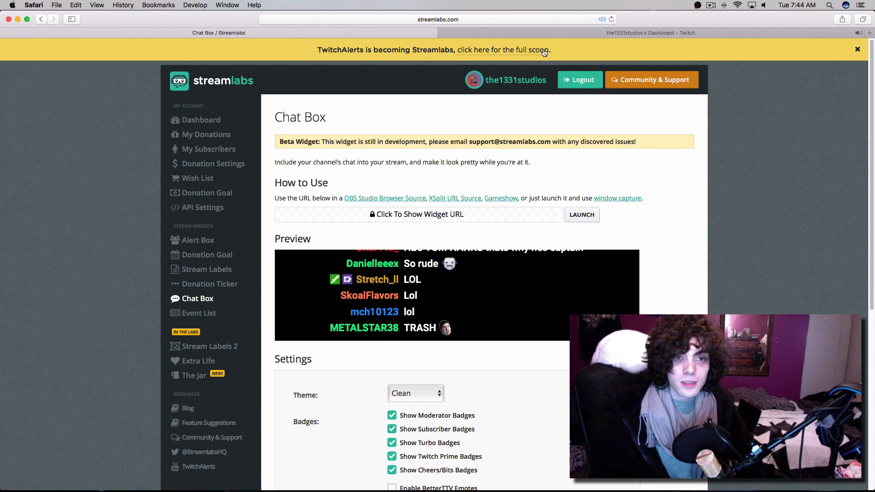
pyautogui.click(651, 33)
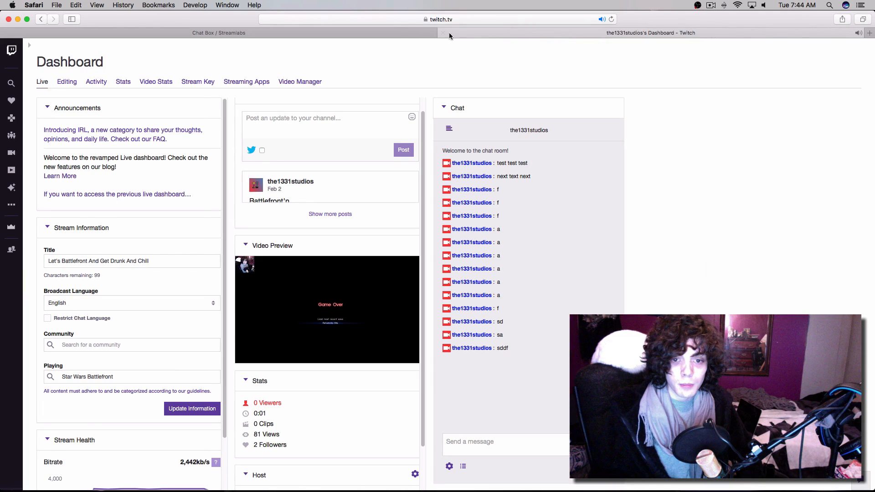
pyautogui.click(218, 32)
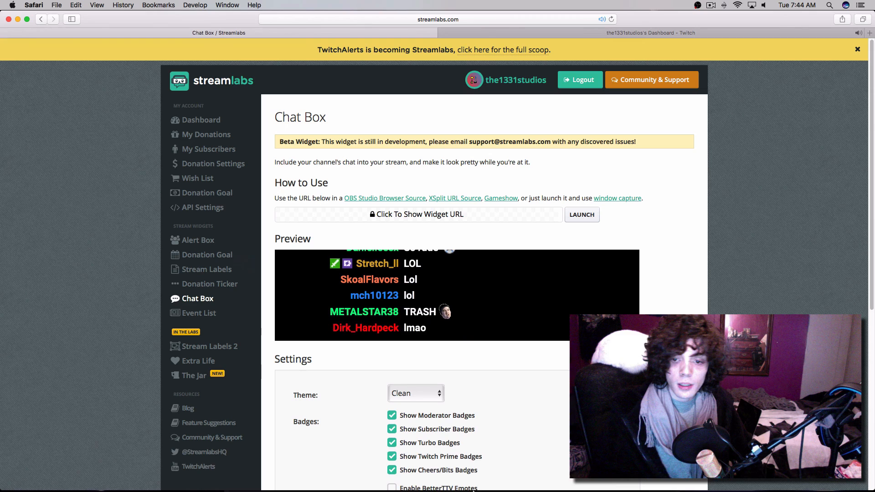